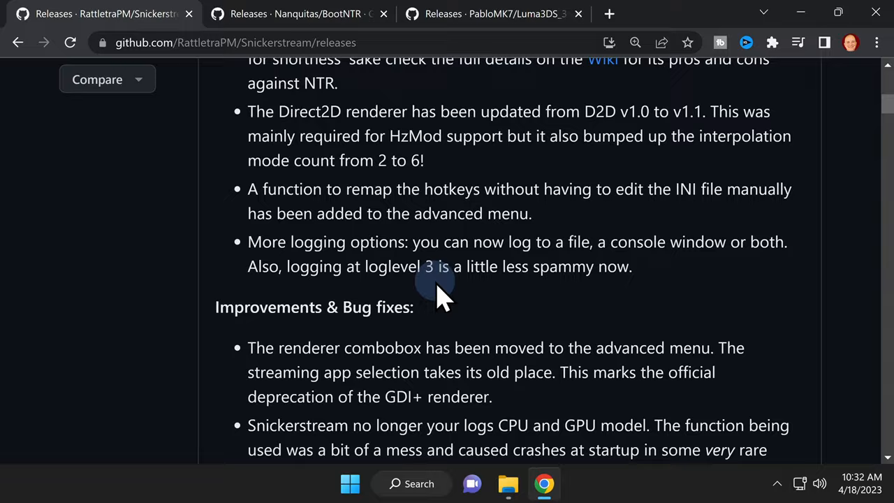
# Step: Download BootNTRSelector.cia from the BootNTR release assets, then move to the Luma3DS 3GX Loader releases
pyautogui.scroll(-3)
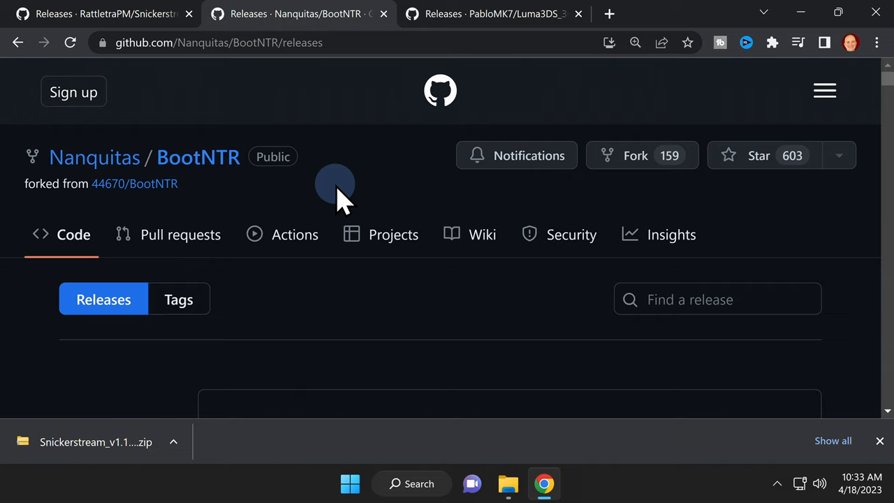
pyautogui.scroll(-3)
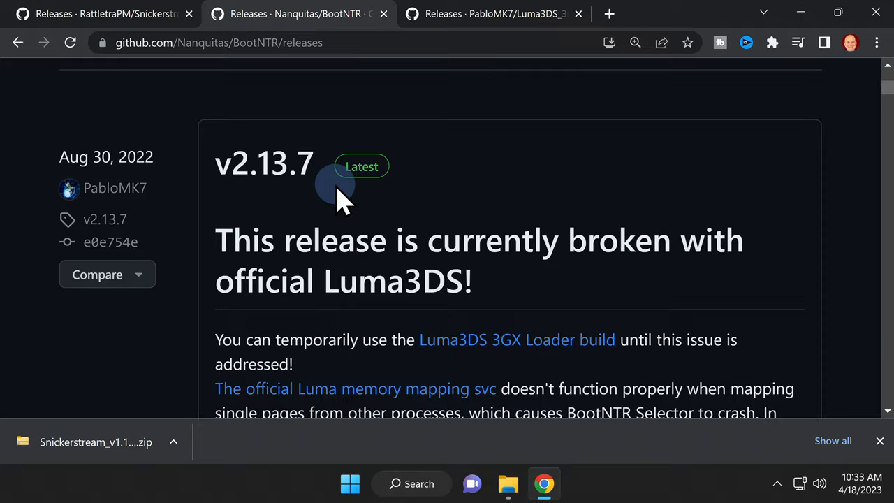
pyautogui.scroll(-3)
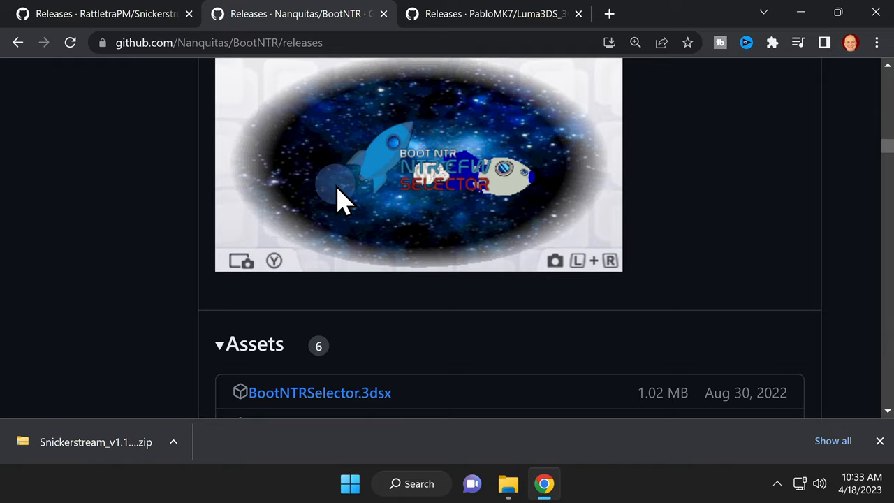
pyautogui.scroll(-3)
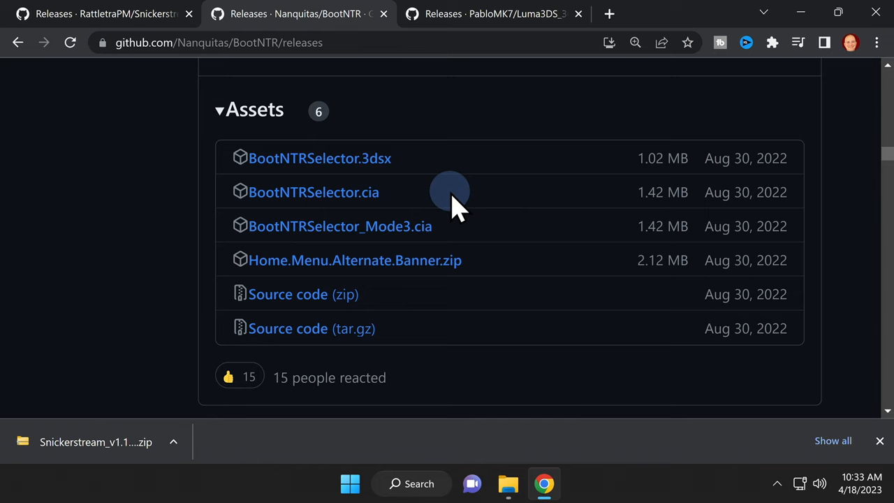
pyautogui.moveTo(313, 193)
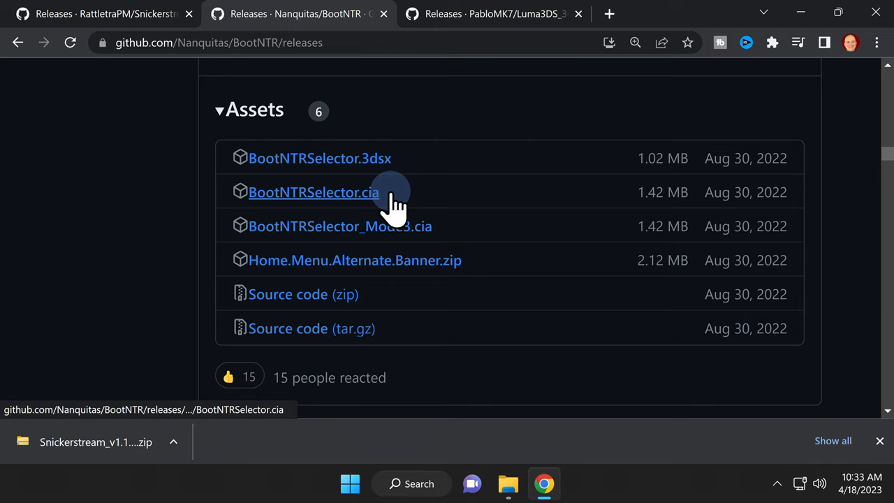
pyautogui.moveTo(454, 237)
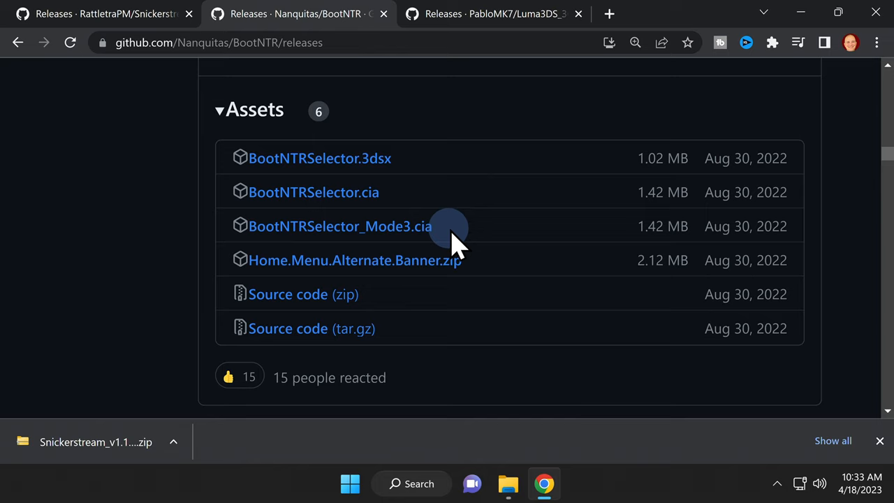
pyautogui.moveTo(383, 202)
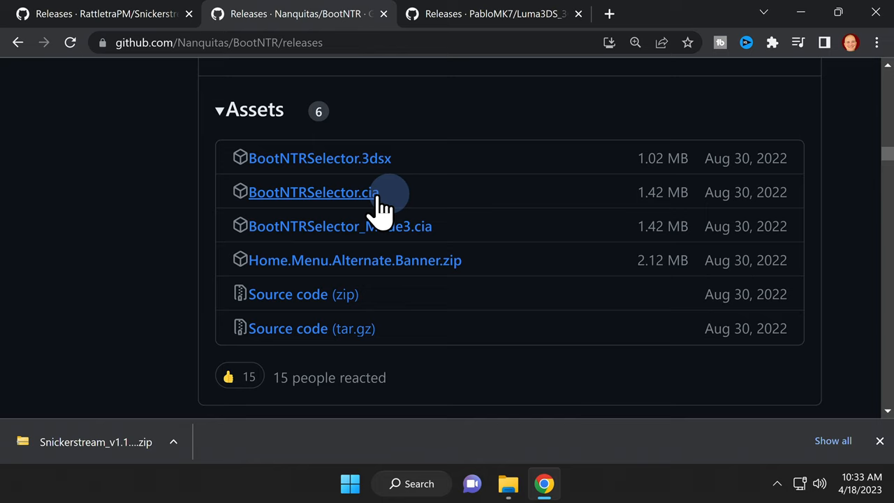
pyautogui.click(313, 192)
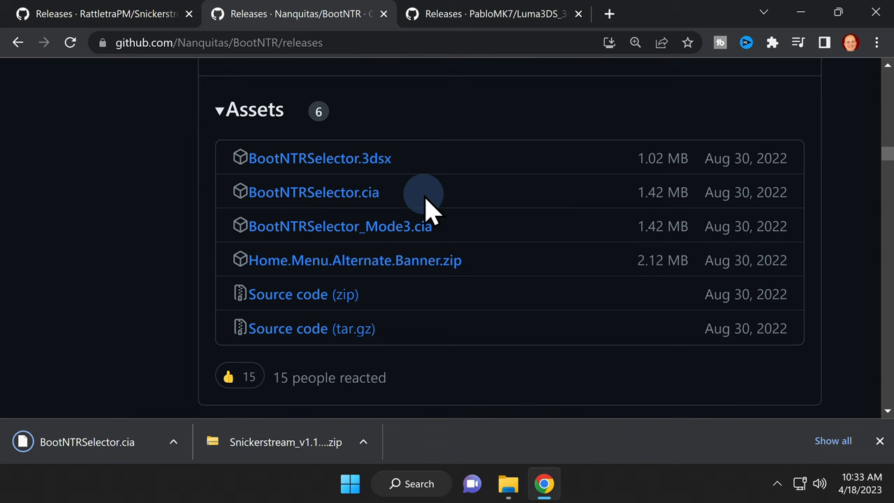
pyautogui.click(495, 14)
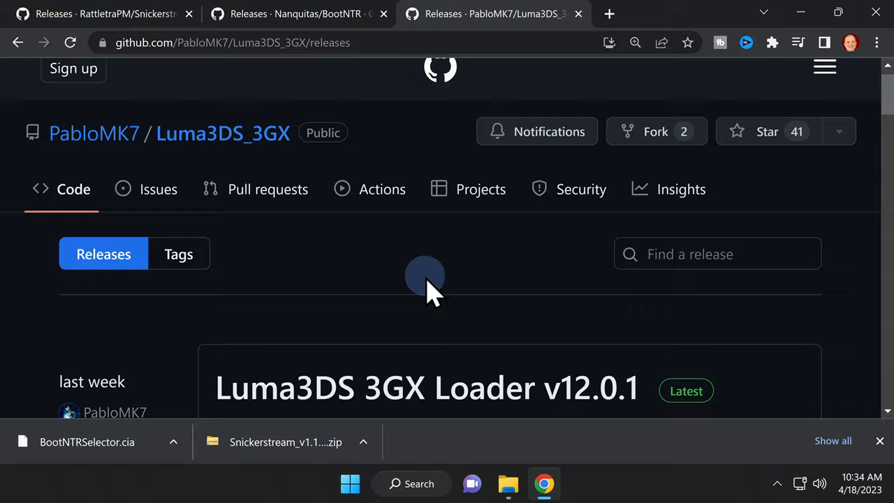
# Step: Scroll to the Luma3DS 3GX Loader v12.0.1 assets to reach boot.firm
pyautogui.scroll(-3)
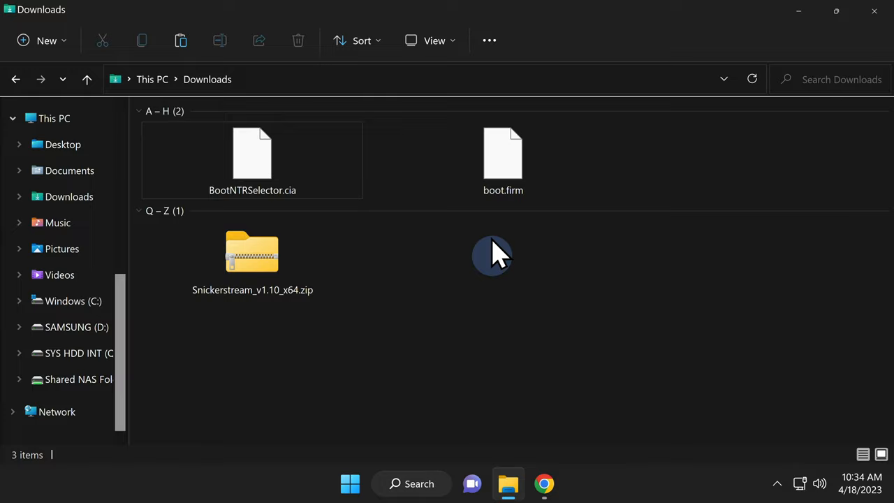
# Step: Show the SUBSCRIBE (F:) SD card beside Downloads and copy boot.firm onto the card's root
pyautogui.click(835, 11)
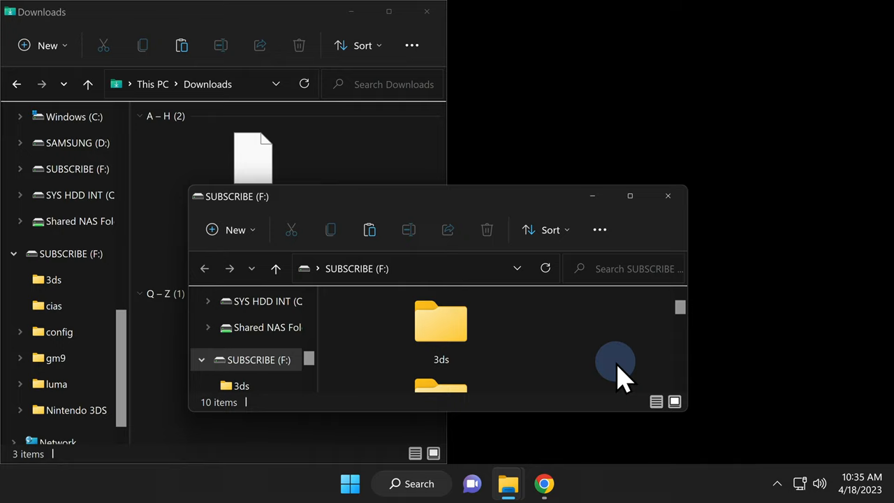
pyautogui.click(628, 196)
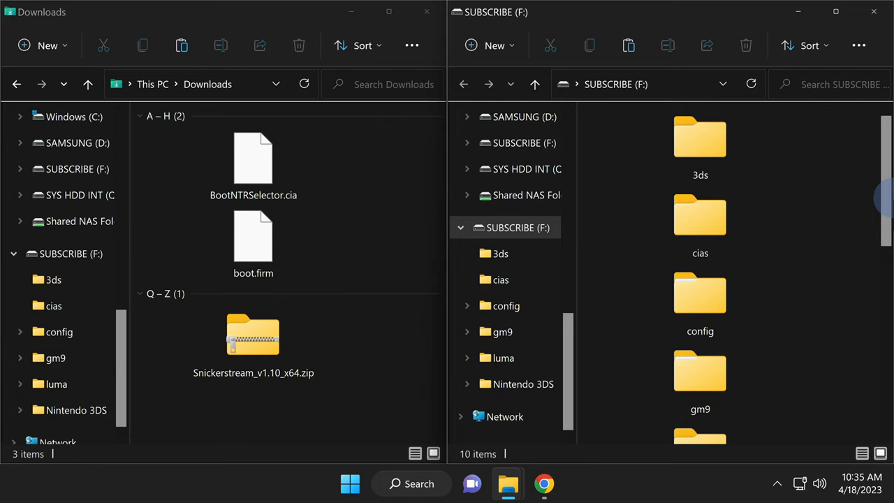
pyautogui.moveTo(253, 161); pyautogui.dragTo(700, 238)
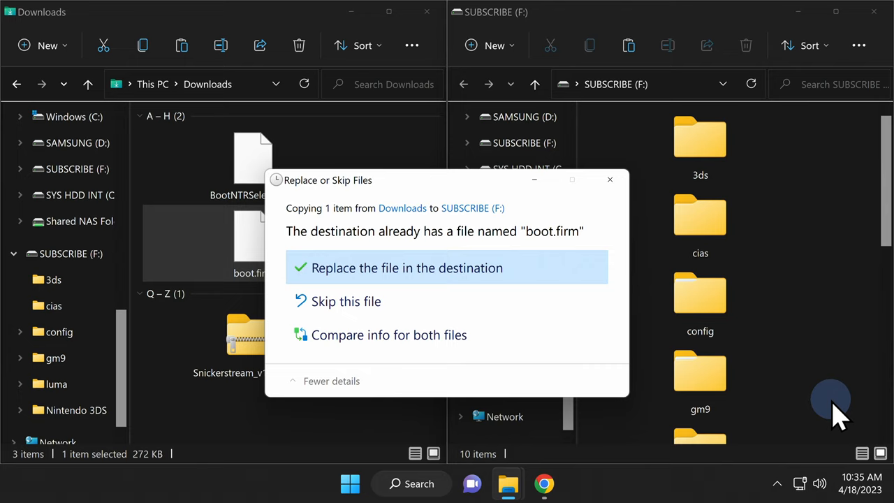
# Step: Replace the old boot.firm on the SD card and extract the Snickerstream zip into its own folder
pyautogui.click(408, 268)
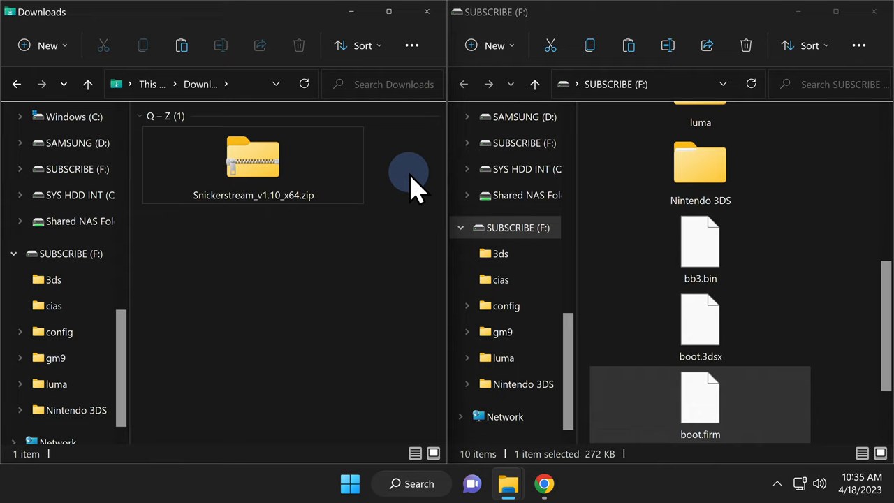
pyautogui.click(253, 156)
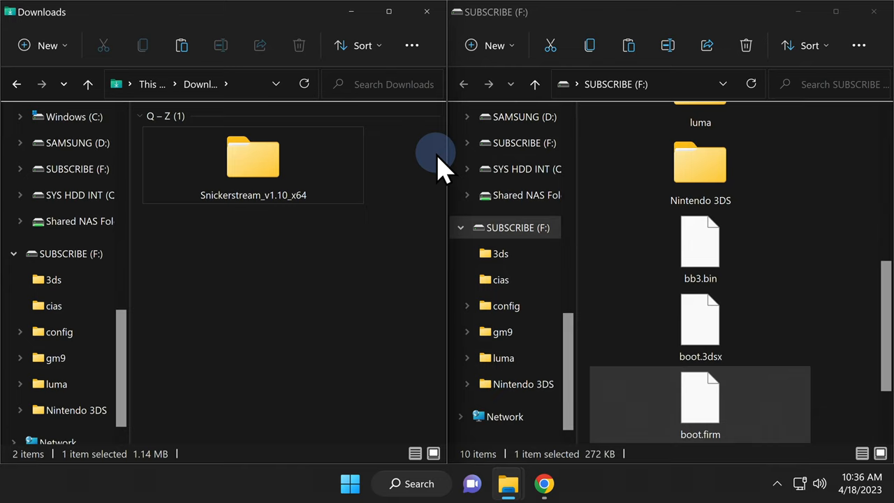
# Step: Open the Snickerstream_v1.10_x64 folder and launch Snickerstream_x64.exe
pyautogui.doubleClick(253, 157)
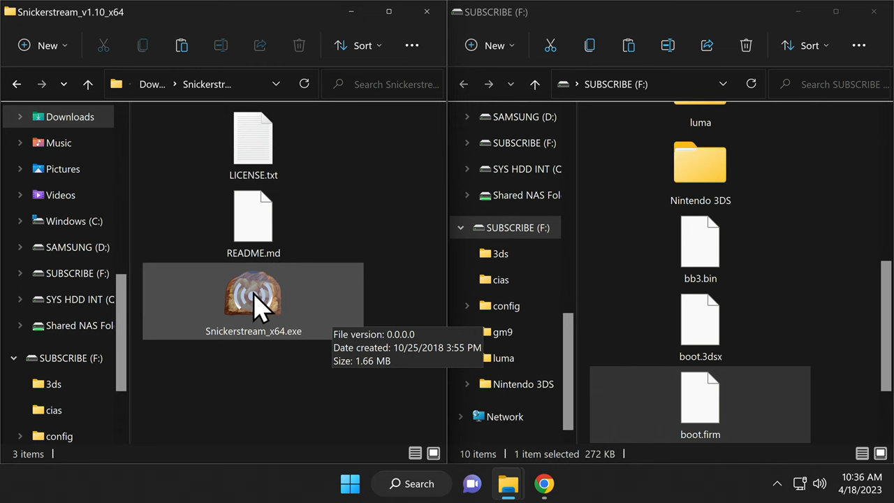
pyautogui.doubleClick(253, 300)
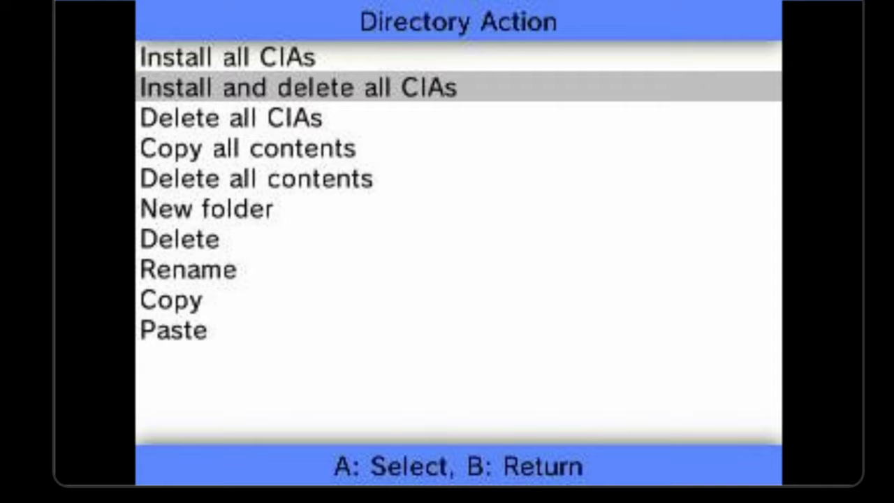
# Step: Choose 'Install and delete all CIAs' in FBI's Directory Action menu
pyautogui.click(297, 87)
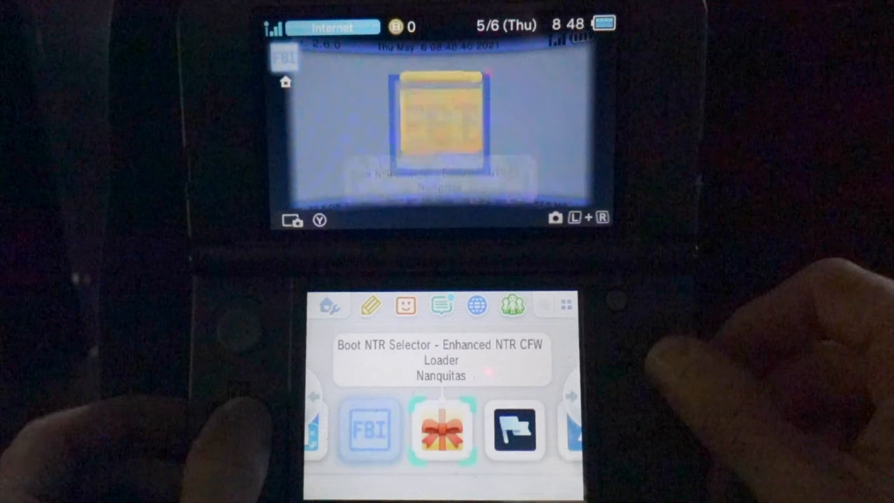
# Step: Launch Boot NTR Selector from the HOME Menu, closing the suspended FBI, and save its settings
pyautogui.click(441, 429)
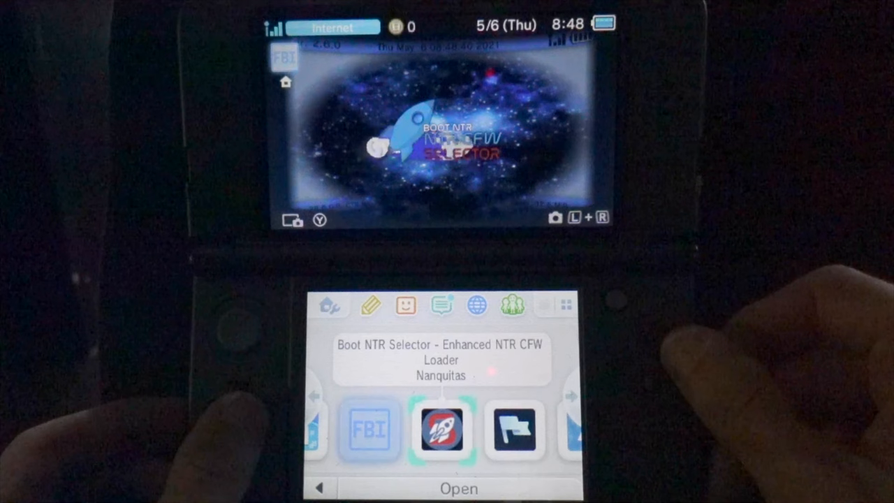
pyautogui.click(441, 430)
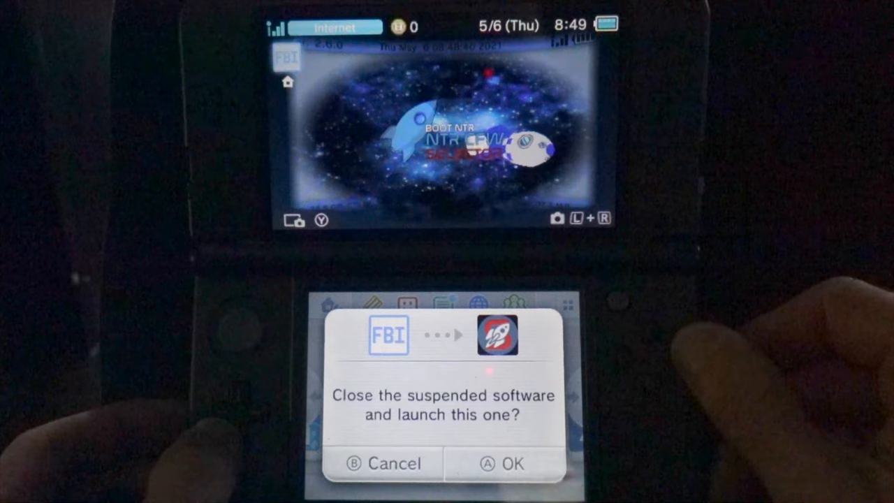
pyautogui.click(502, 464)
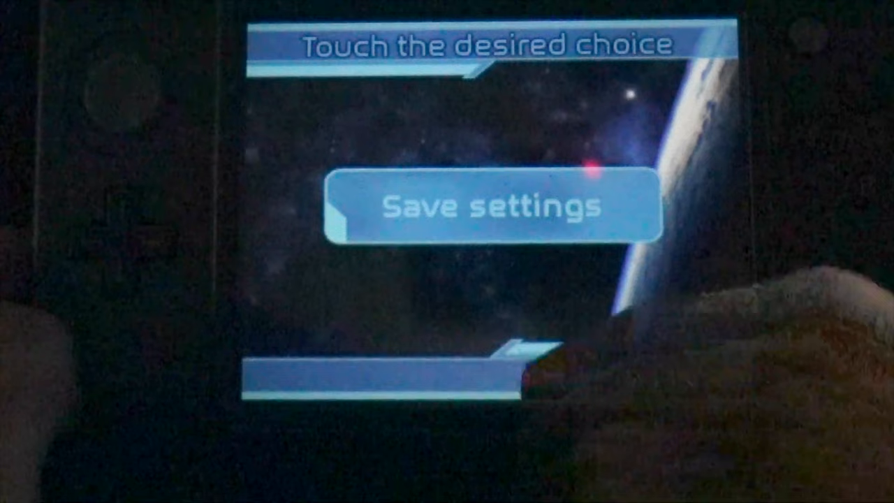
pyautogui.click(494, 207)
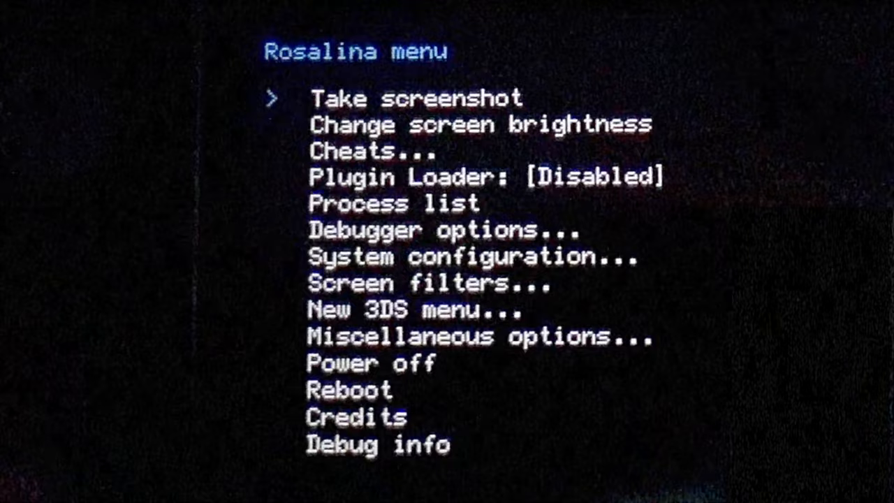
# Step: Bring up the Rosalina menu with L+Down+Select showing Plugin Loader [Disabled]
pyautogui.press('down')
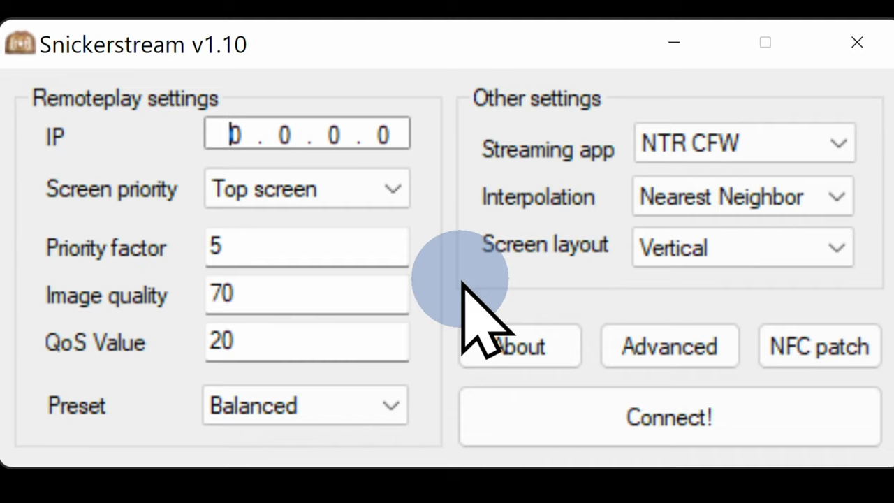
# Step: Enter IP 192.168.1.59 with NTR CFW streaming and Vertical screen layout
pyautogui.write('192 . 168 . 1 . 0')
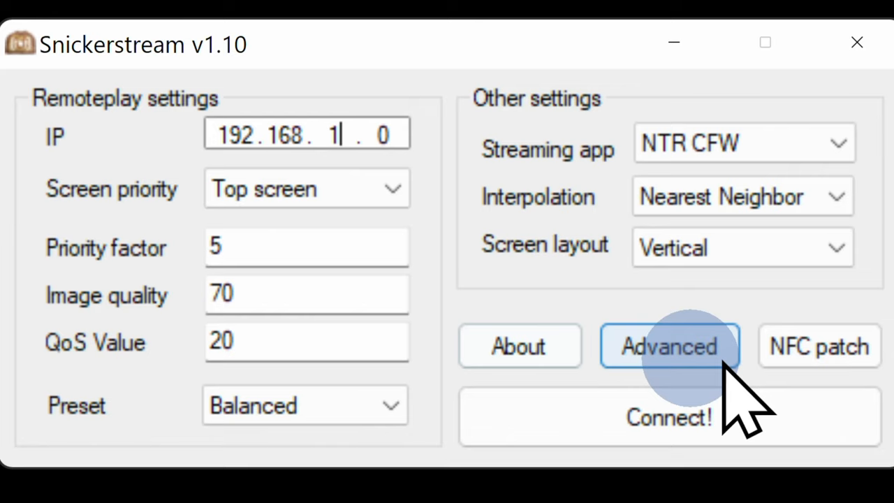
pyautogui.write('59')
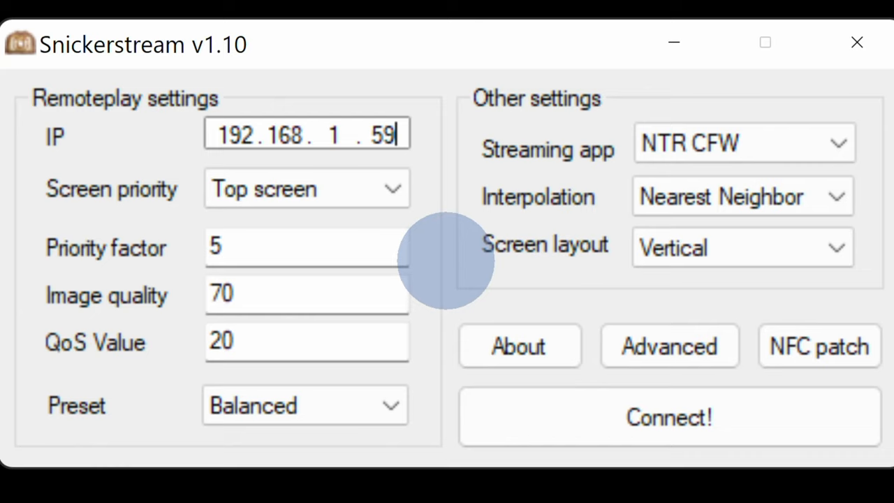
pyautogui.moveTo(461, 308)
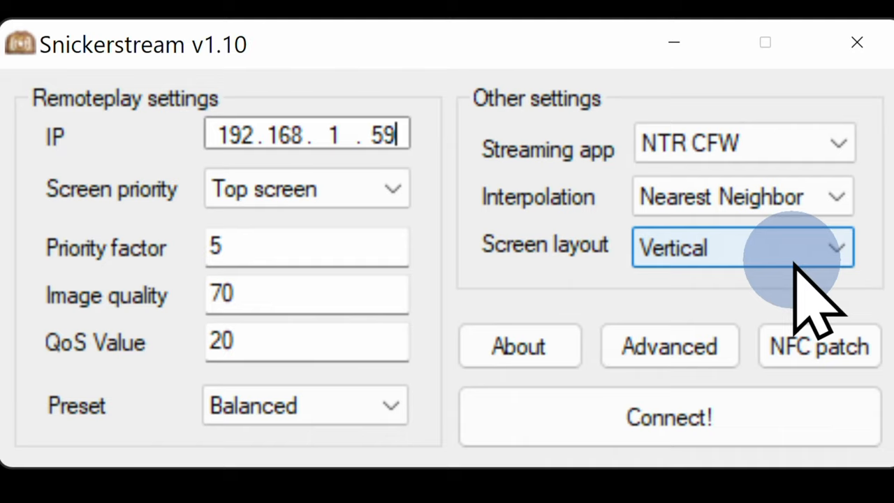
pyautogui.click(743, 247)
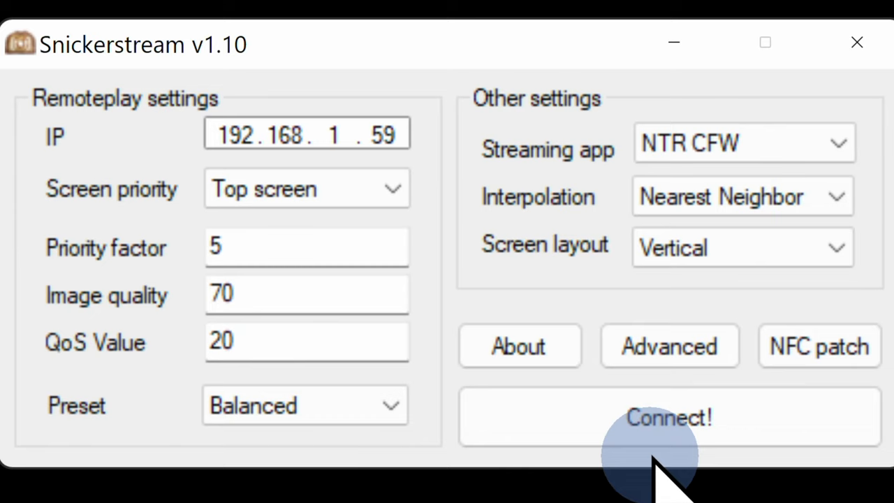
# Step: Connect to the console, allow Snickerstream through the firewall, and dismiss the 'could not receive the stream' error
pyautogui.click(667, 416)
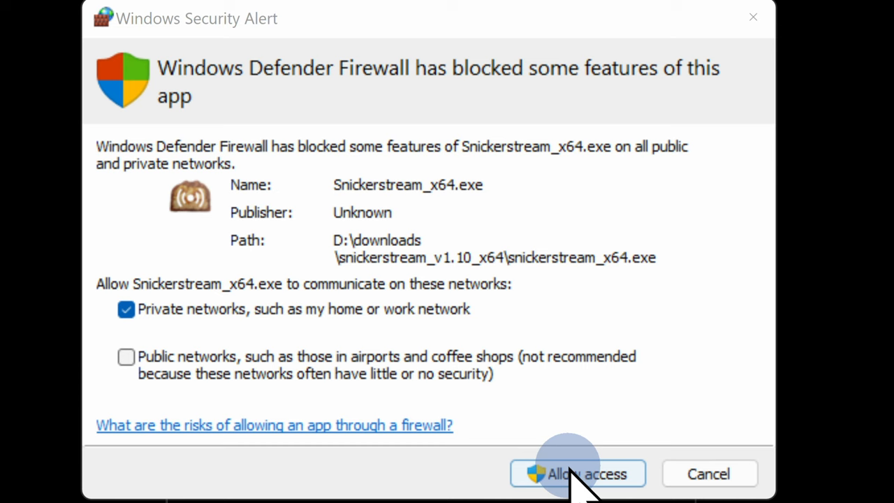
pyautogui.click(578, 474)
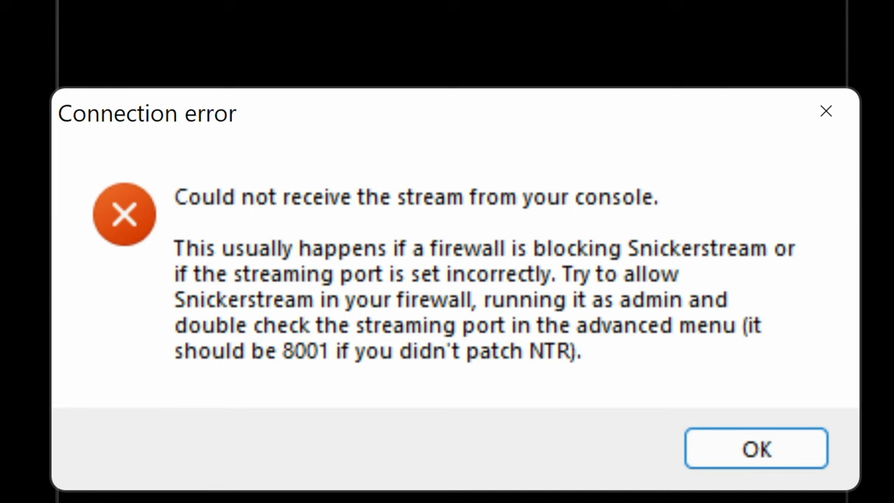
pyautogui.click(755, 448)
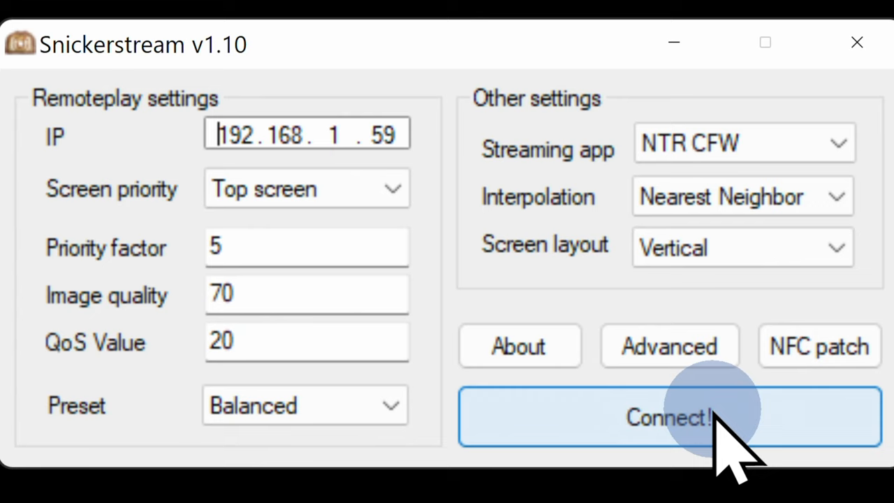
# Step: Reconnect Snickerstream so both 3DS screens stream vertically at ~31-36 FPS, then bring up the taskbar close options
pyautogui.click(667, 416)
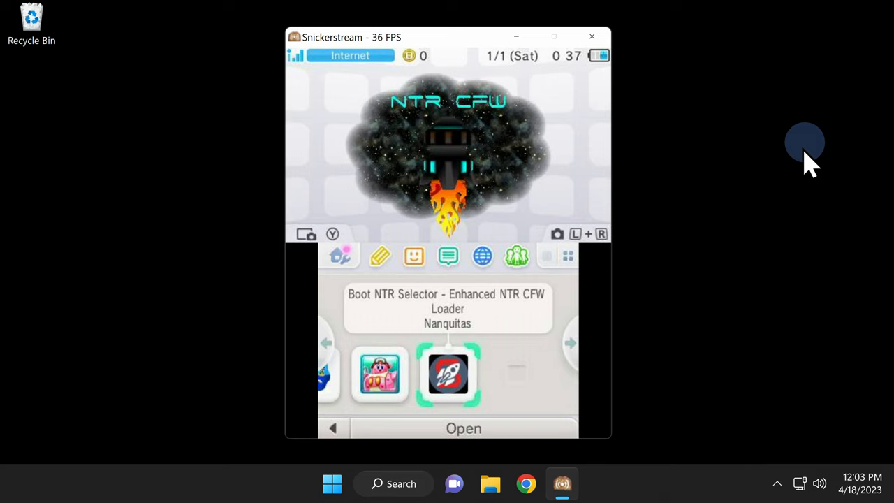
pyautogui.moveTo(664, 489)
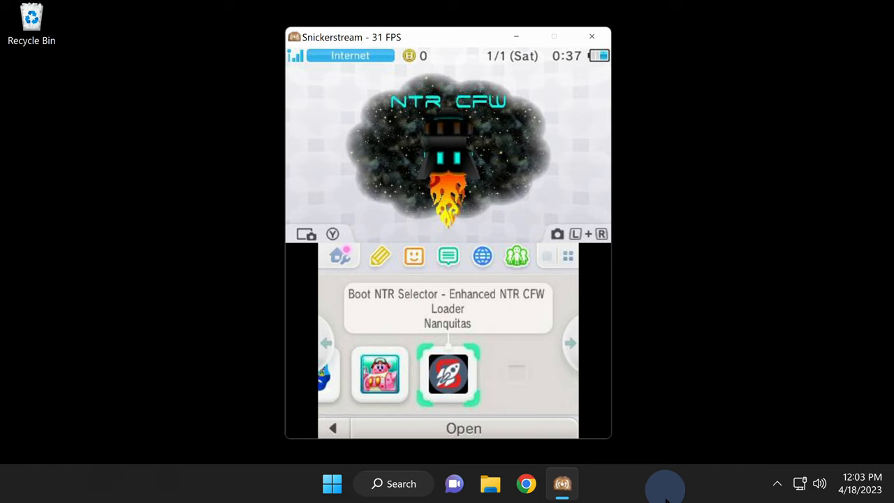
pyautogui.rightClick(561, 484)
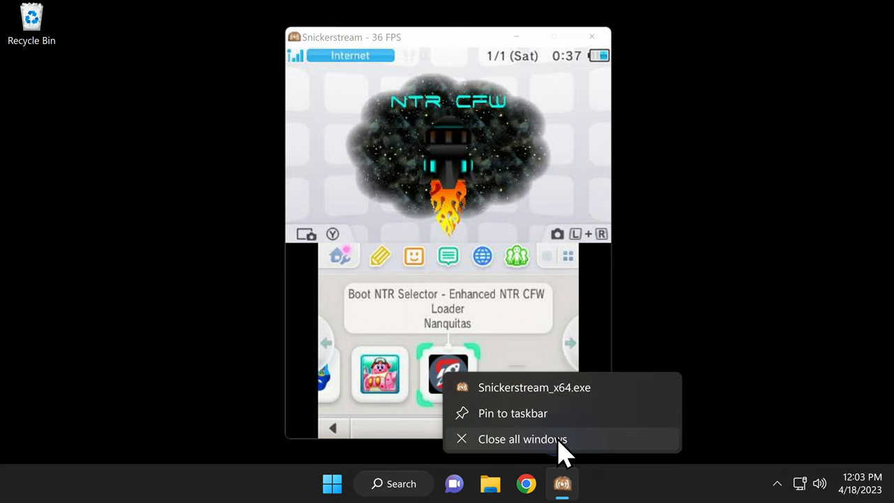